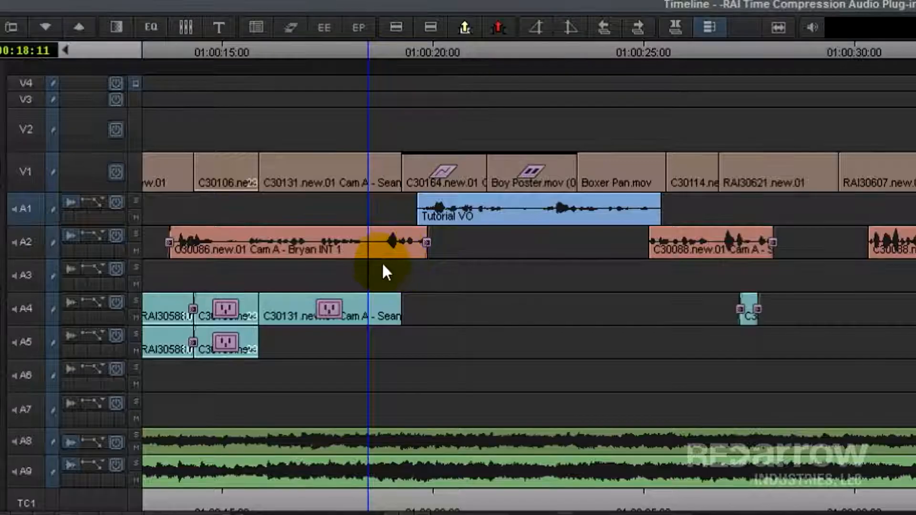
pyautogui.moveTo(699, 263)
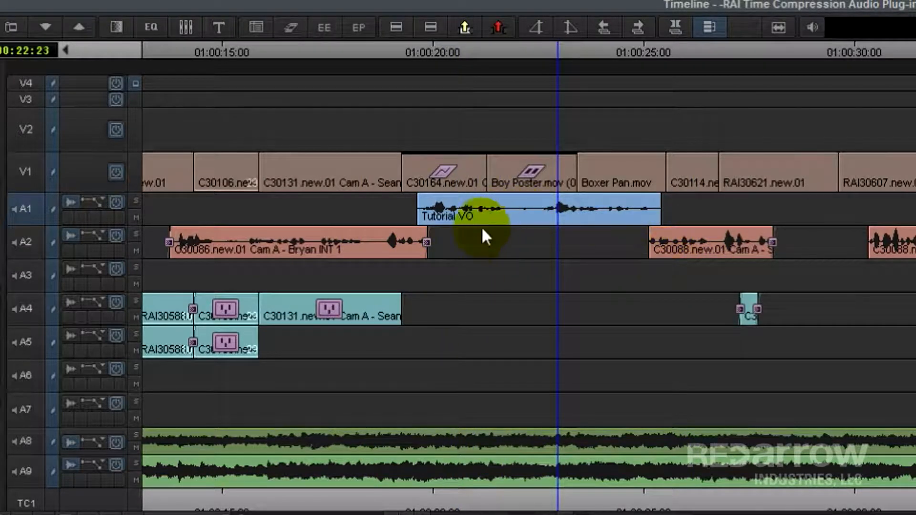
pyautogui.moveTo(486, 198)
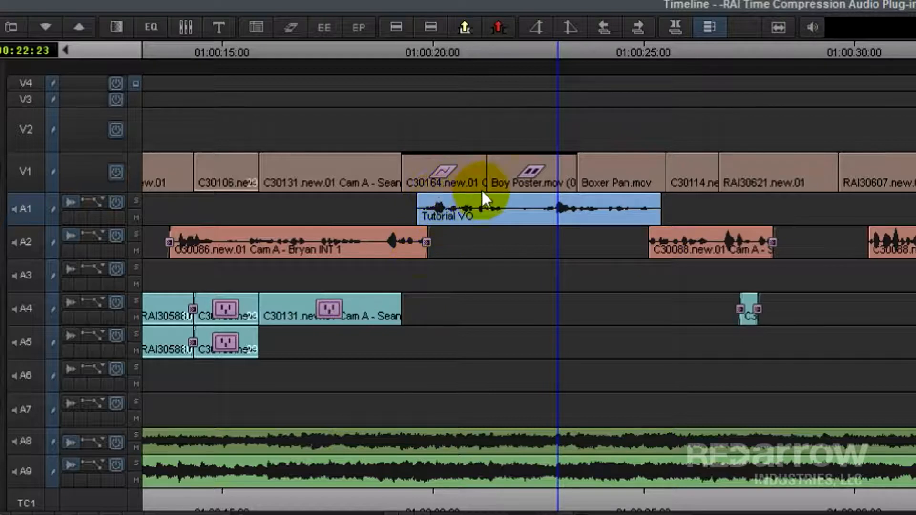
pyautogui.moveTo(441, 307)
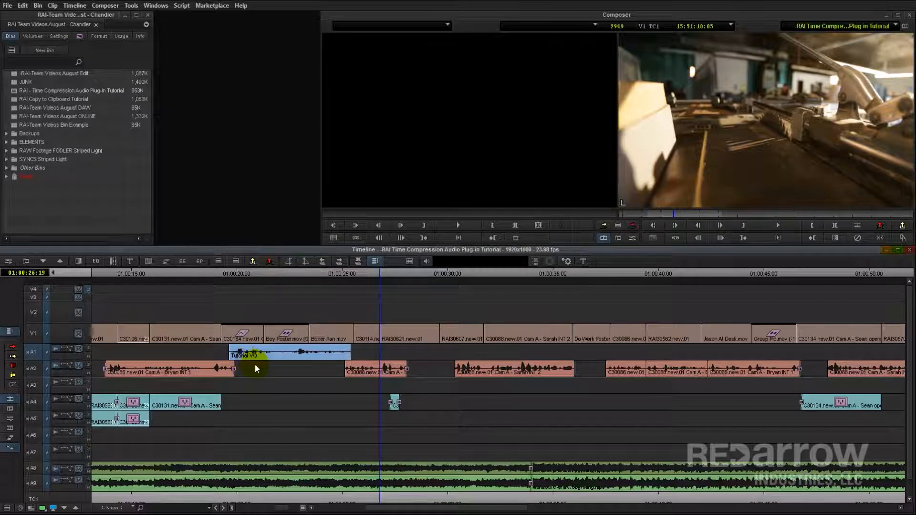
pyautogui.moveTo(305, 371)
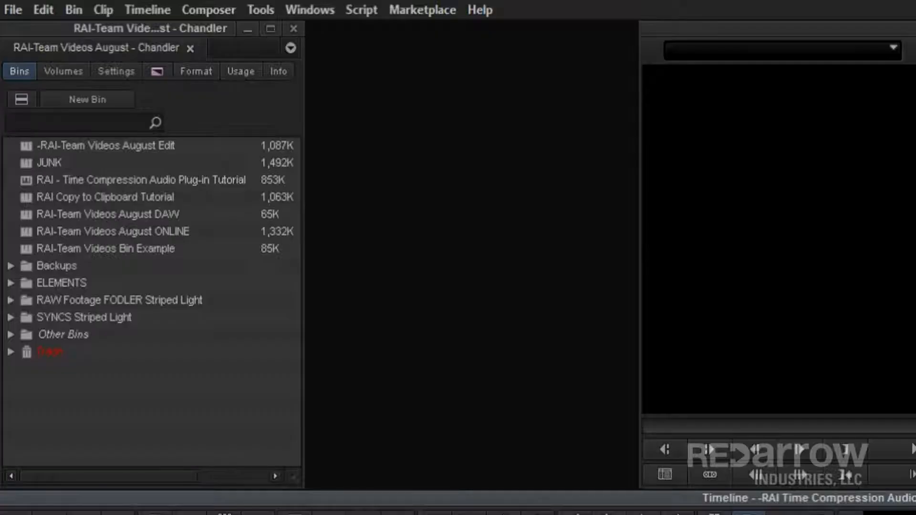
# - Open the AudioSuite window and choose the Time Compression Expansion plugin for A1
pyautogui.click(260, 10)
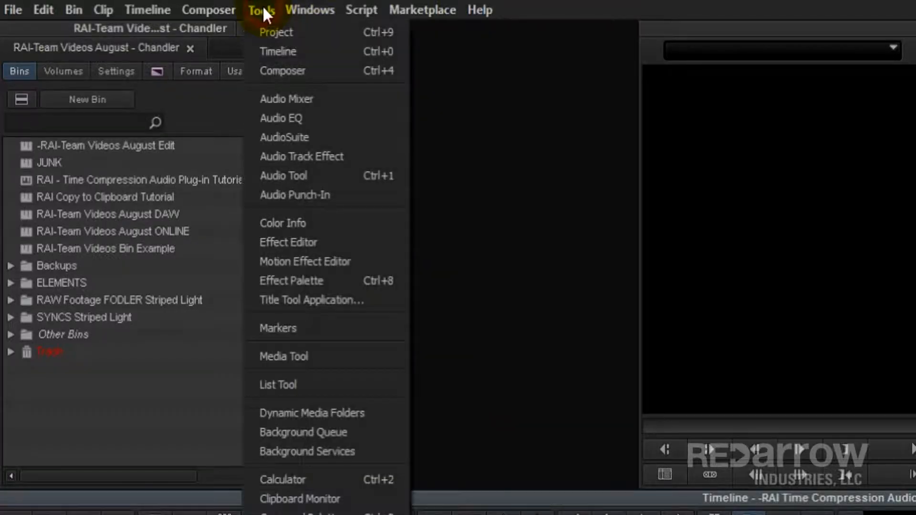
pyautogui.click(285, 137)
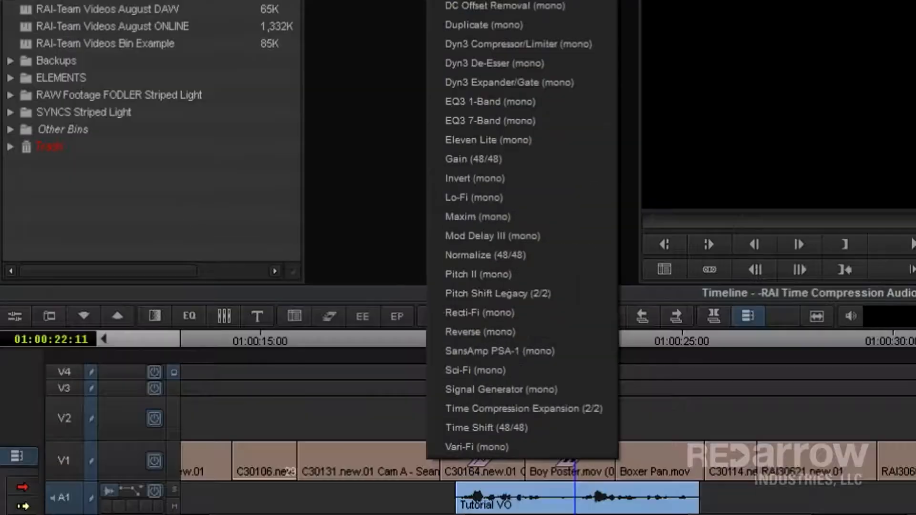
pyautogui.moveTo(526, 408)
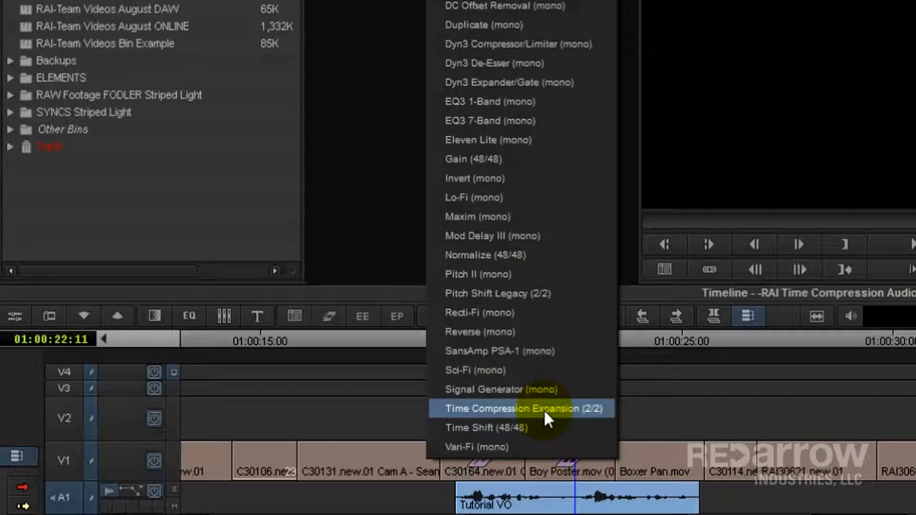
pyautogui.click(523, 408)
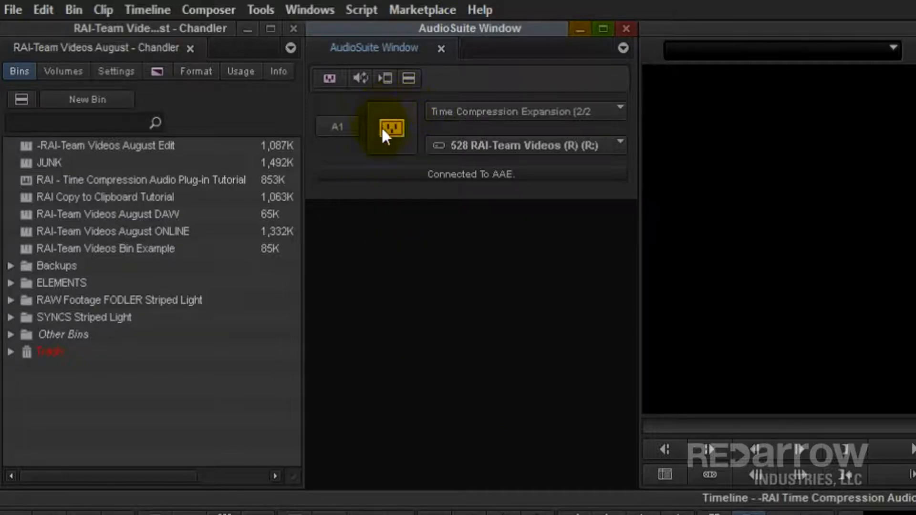
# - Render the Tutorial VO with a 0.850:1 time compression ratio, shortening it to 0:04.927
pyautogui.click(391, 128)
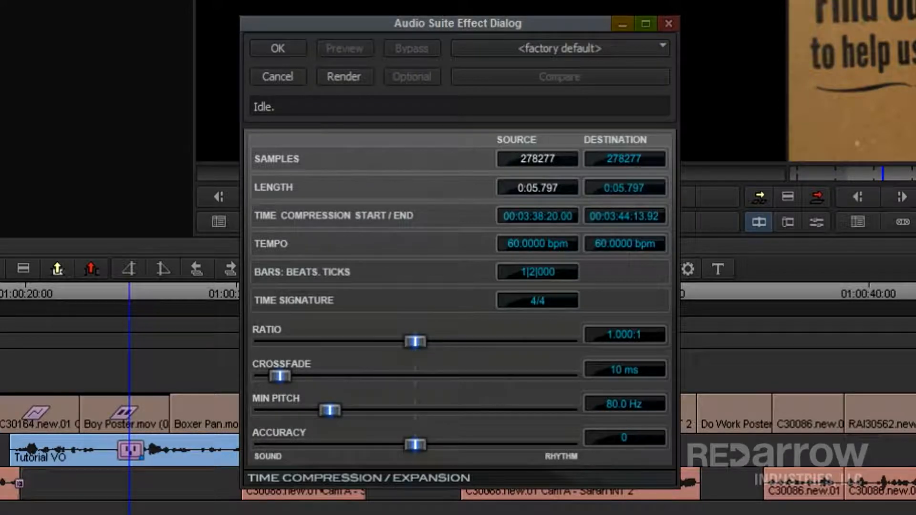
pyautogui.moveTo(248, 359)
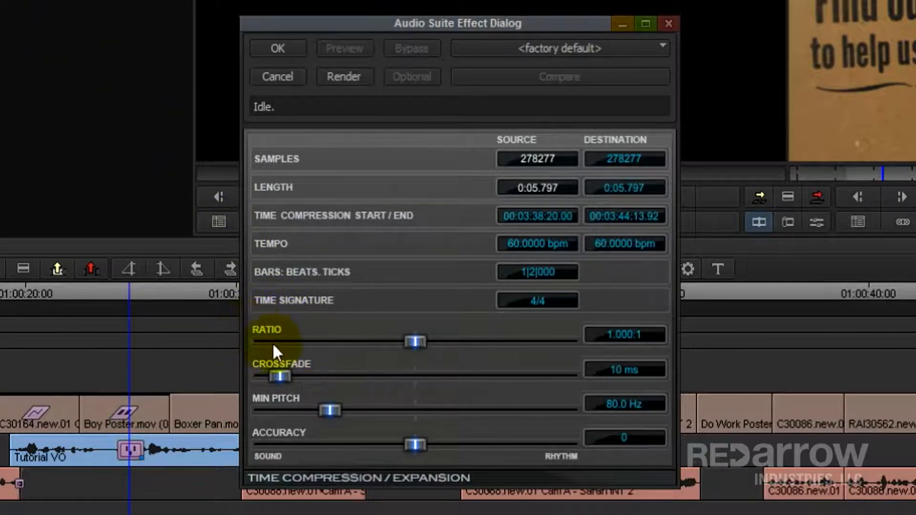
pyautogui.moveTo(280, 332)
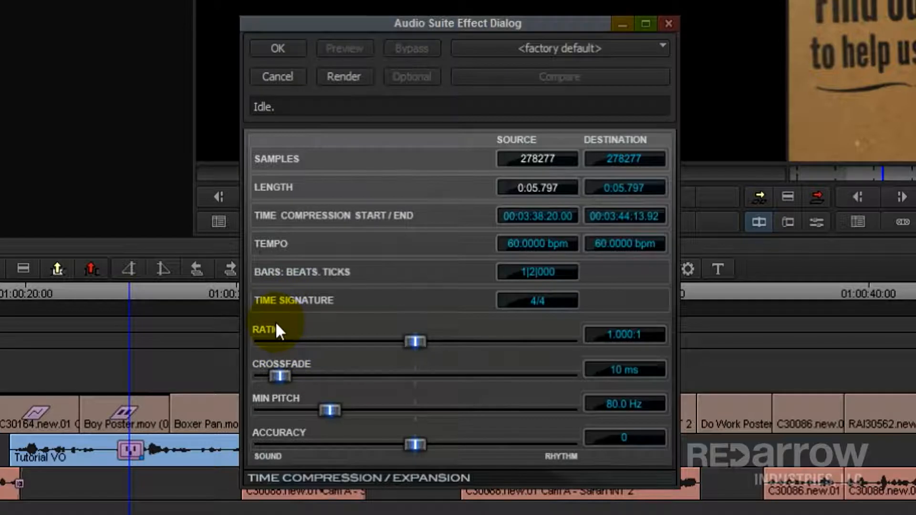
pyautogui.moveTo(326, 343)
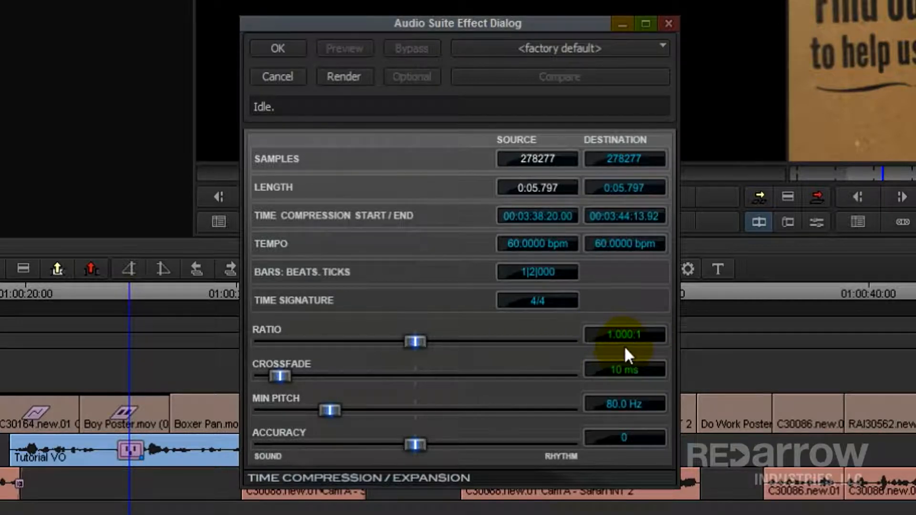
pyautogui.moveTo(635, 341)
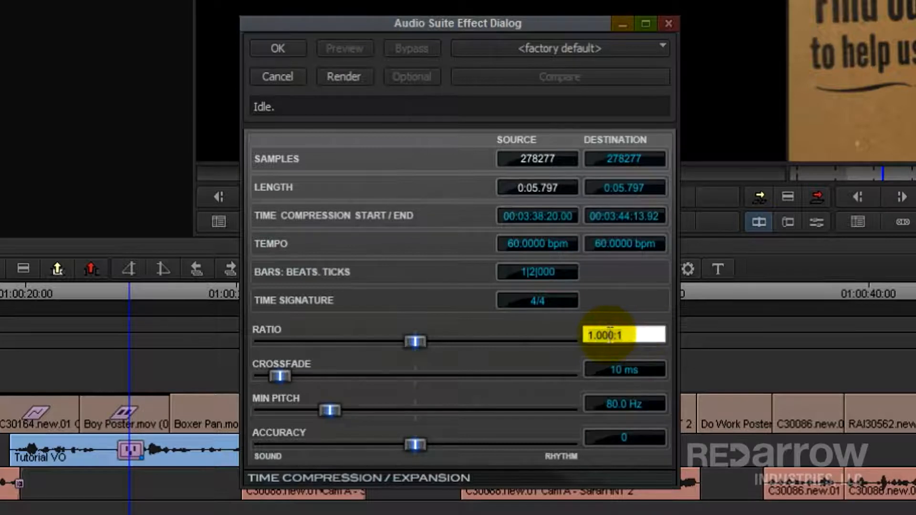
pyautogui.moveTo(536, 346)
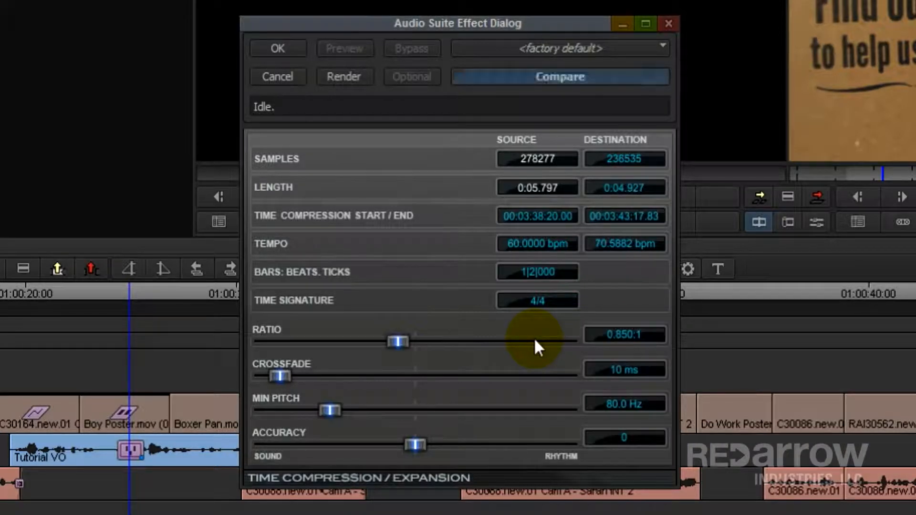
pyautogui.moveTo(391, 339)
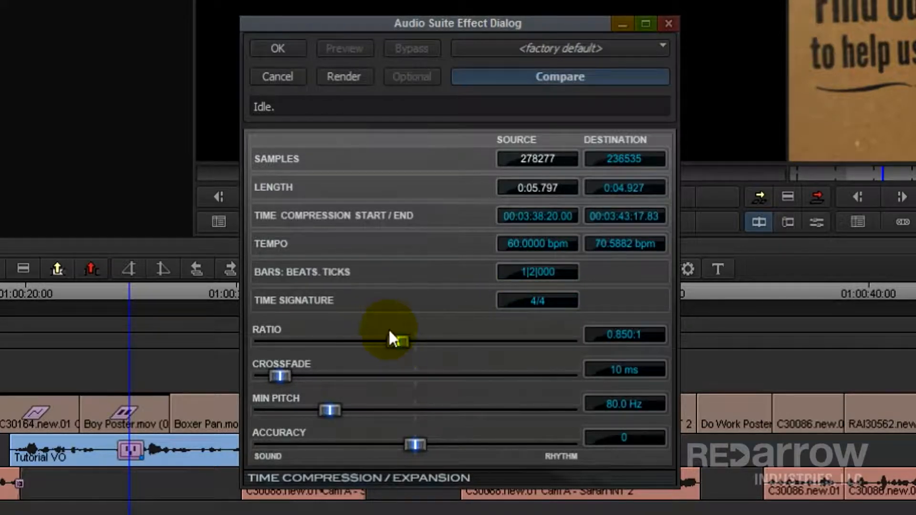
pyautogui.click(344, 77)
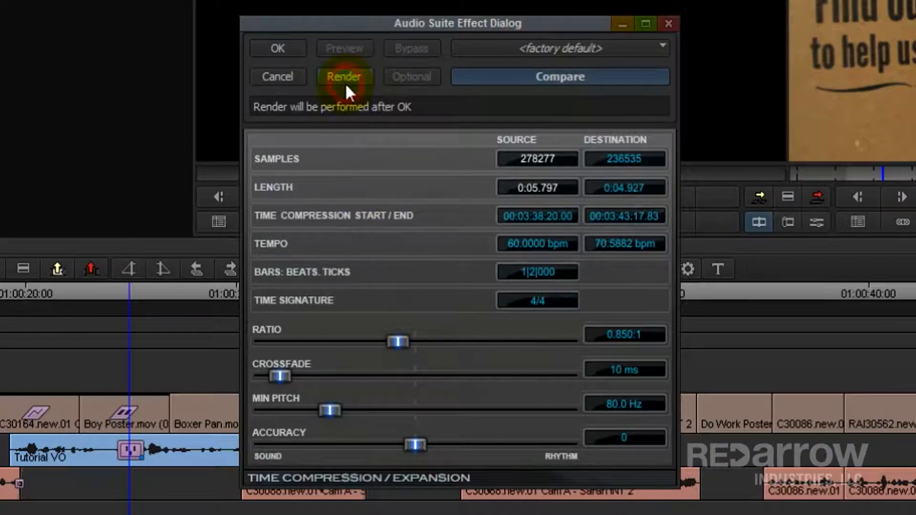
pyautogui.click(344, 76)
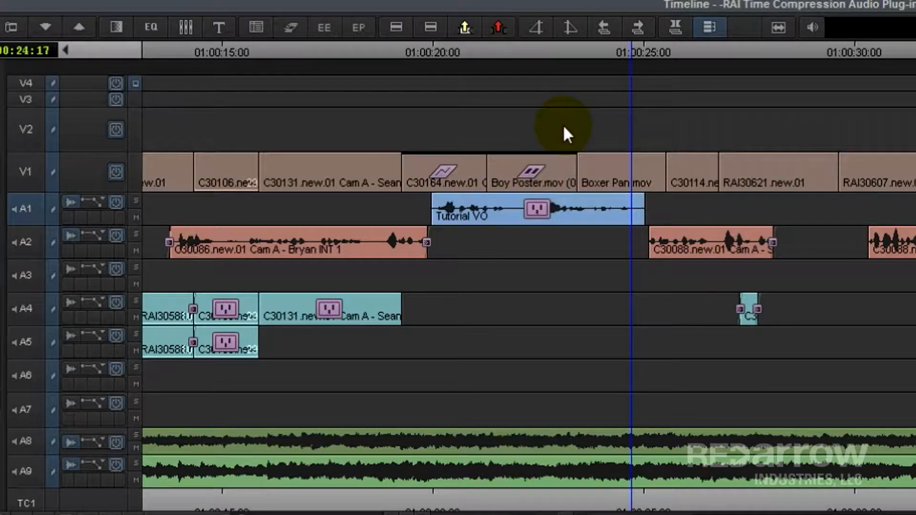
pyautogui.moveTo(523, 55)
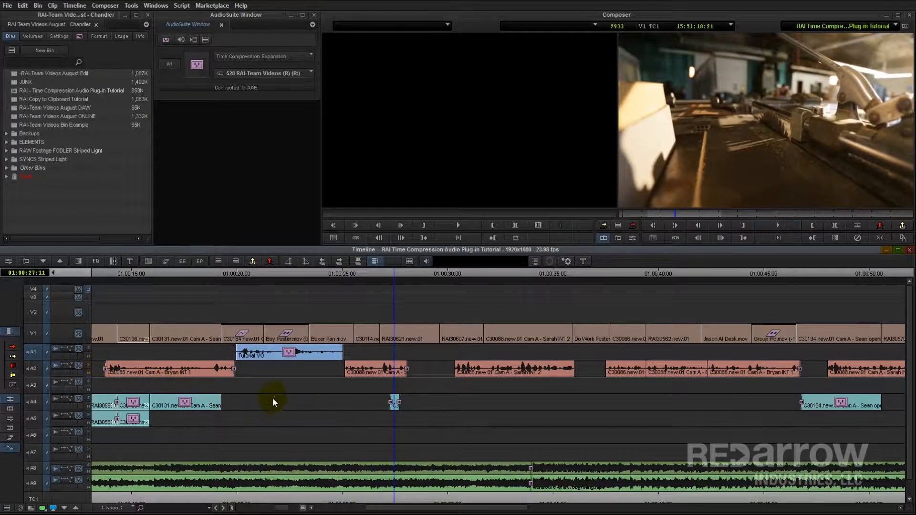
pyautogui.moveTo(316, 380)
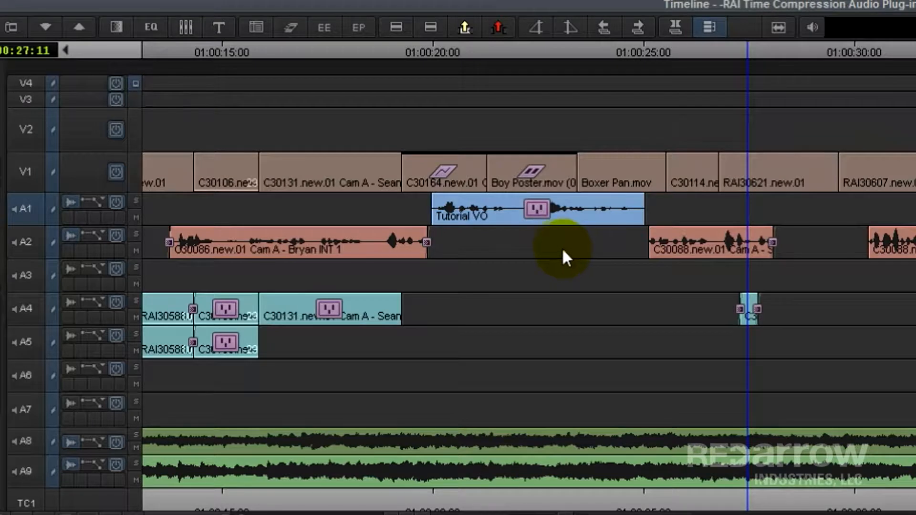
pyautogui.moveTo(575, 253)
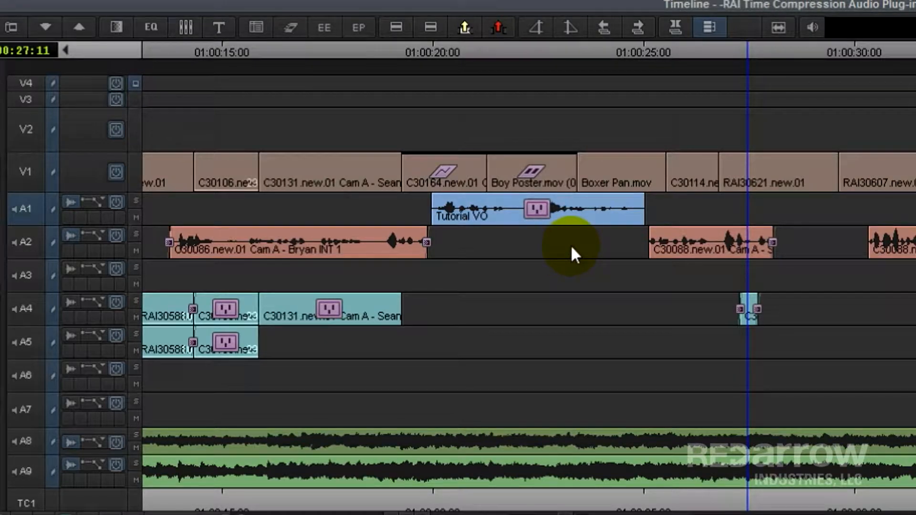
pyautogui.moveTo(560, 258)
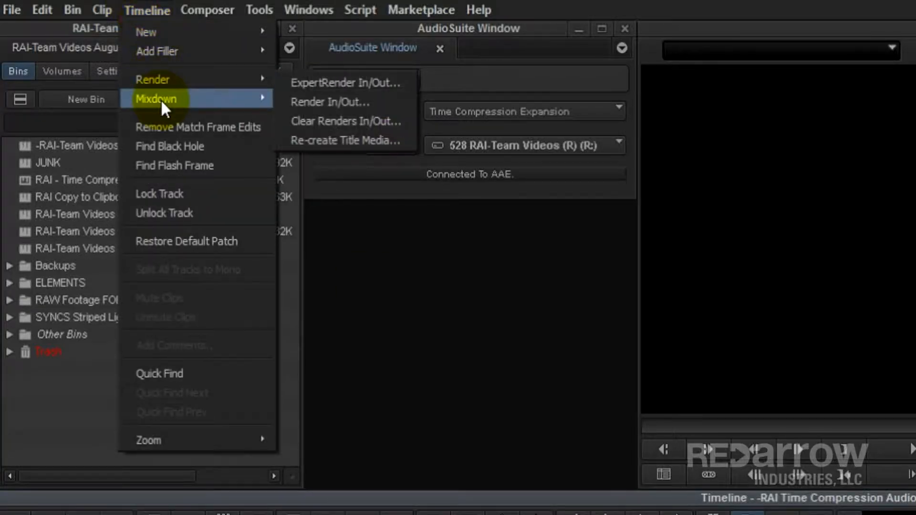
# - Run a mono Audio Mixdown with track A1 as the source
pyautogui.click(158, 98)
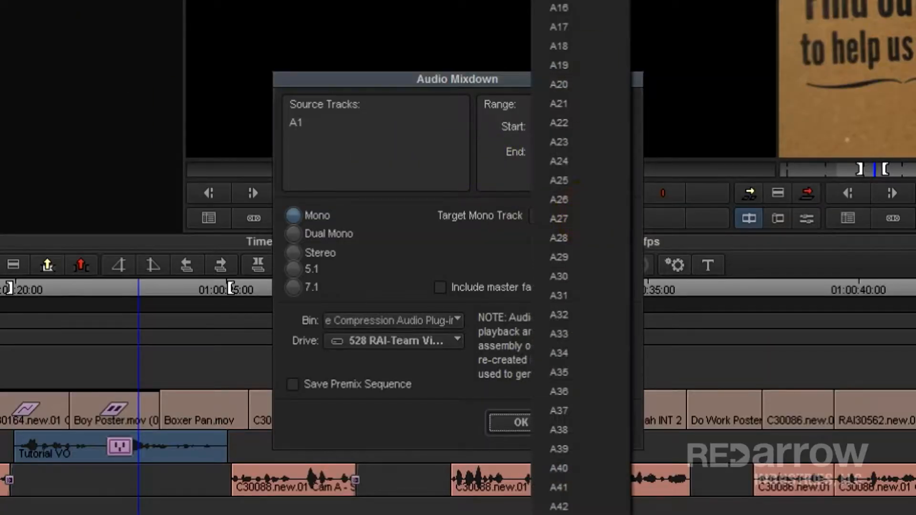
pyautogui.click(512, 422)
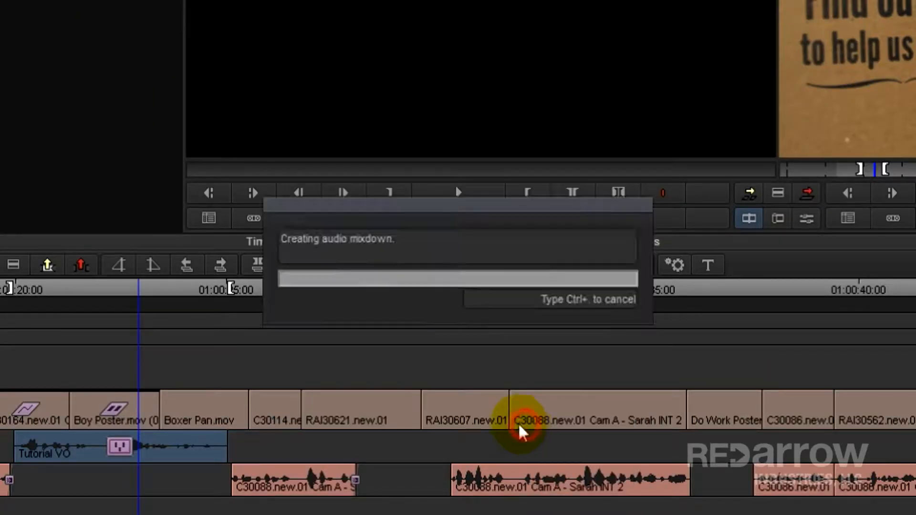